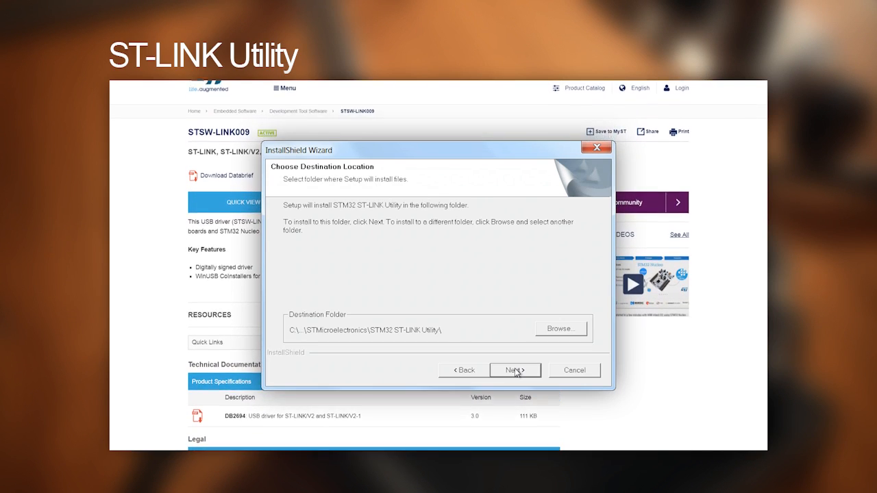
Step: Accept the default ST-LINK Utility install folder and move on to the Keil download page
{"action": "left_click", "coordinate": [514, 370]}
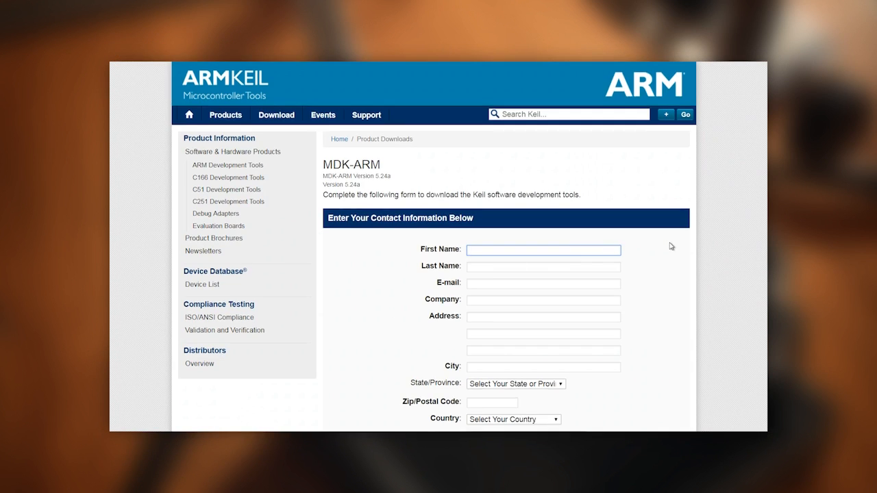
{"action": "scroll", "scroll_direction": "down", "scroll_amount": 3}
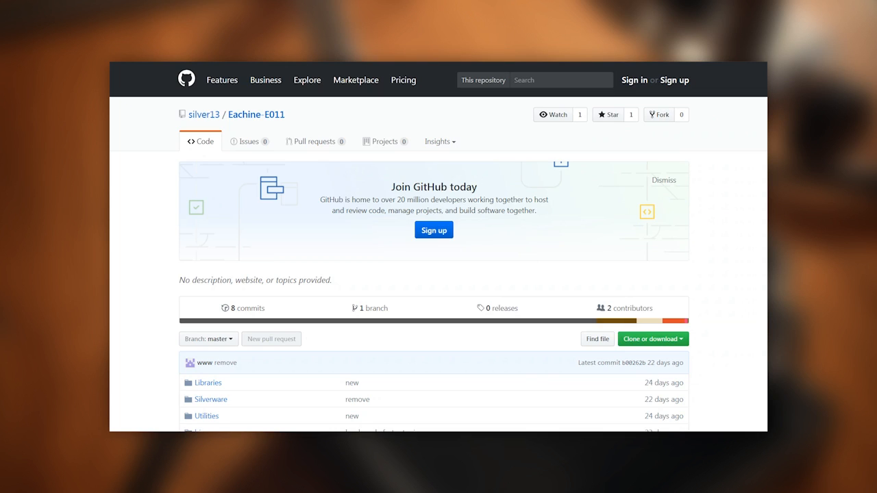
Step: Download the Eachine-E011 repository as a ZIP via Clone or download
{"action": "scroll", "scroll_direction": "down", "scroll_amount": 3}
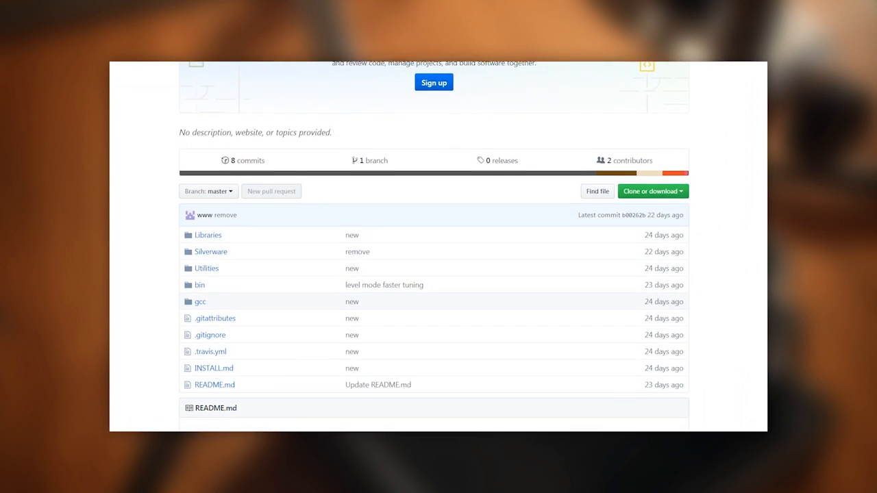
{"action": "left_click", "coordinate": [650, 191]}
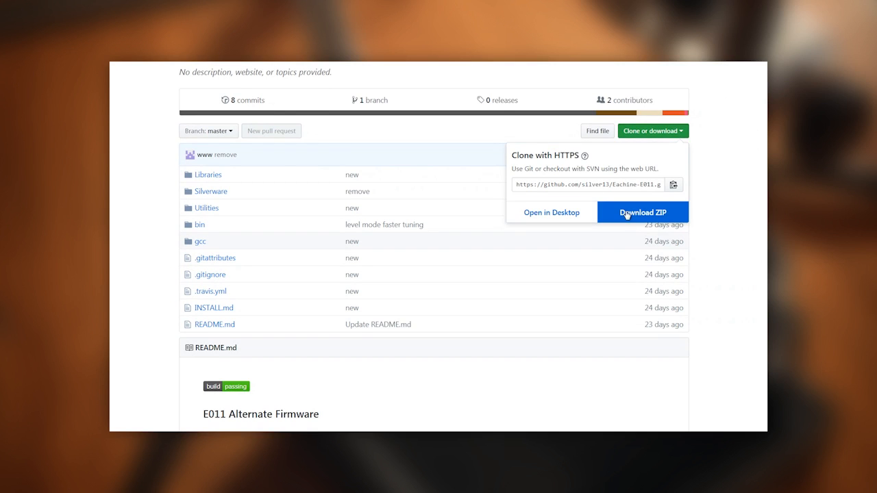
{"action": "left_click", "coordinate": [642, 211]}
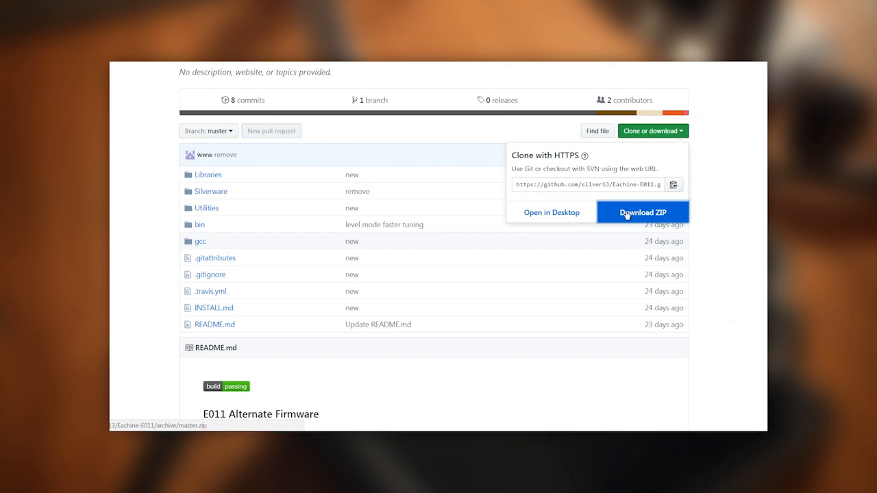
{"action": "left_click", "coordinate": [643, 212]}
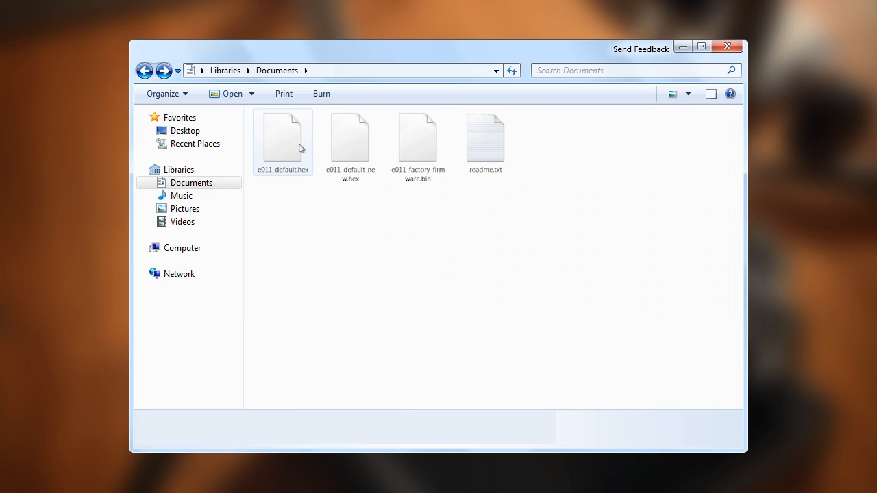
Step: Select the default e011 firmware file before connecting ST-LINK to the STM32F030x6 target
{"action": "left_click", "coordinate": [418, 137]}
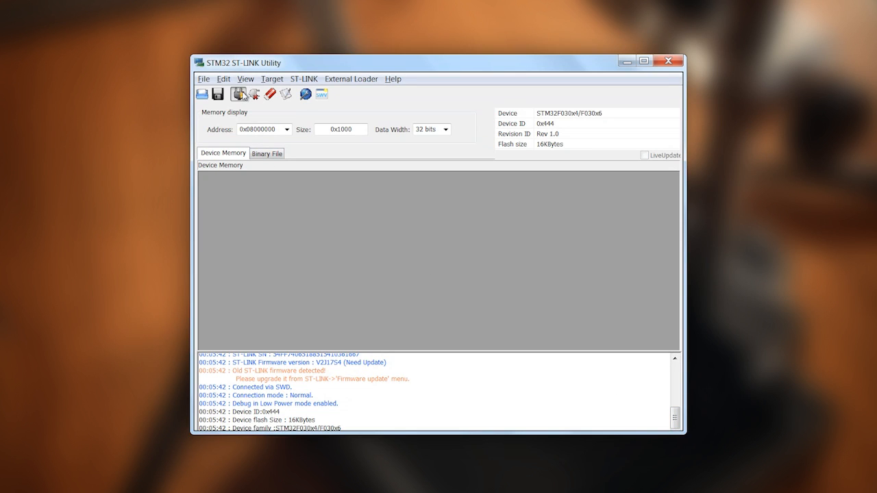
Step: After the read-protection warning, set Option Bytes Read Out Protection to Level 0 and apply it
{"action": "left_click", "coordinate": [240, 93]}
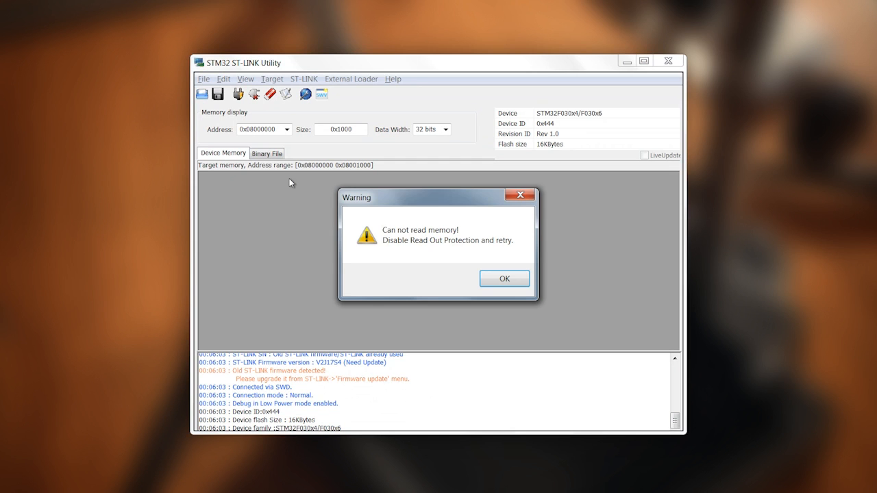
{"action": "left_click", "coordinate": [271, 78]}
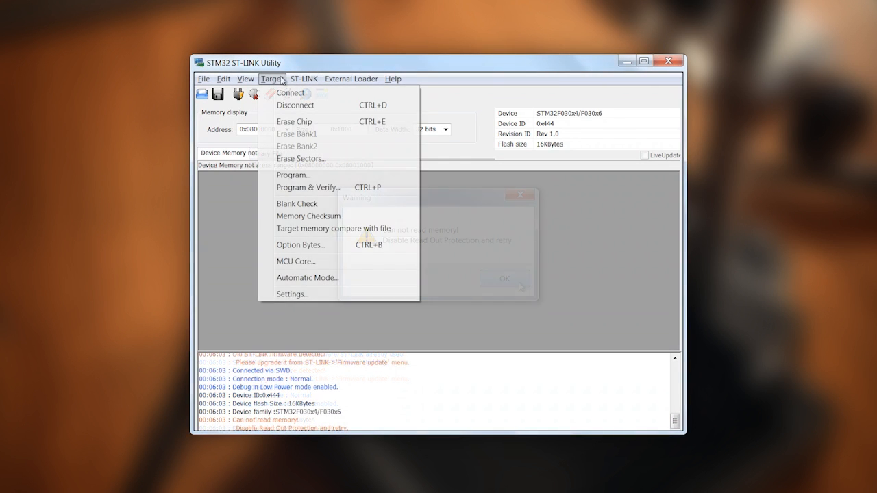
{"action": "left_click", "coordinate": [300, 244]}
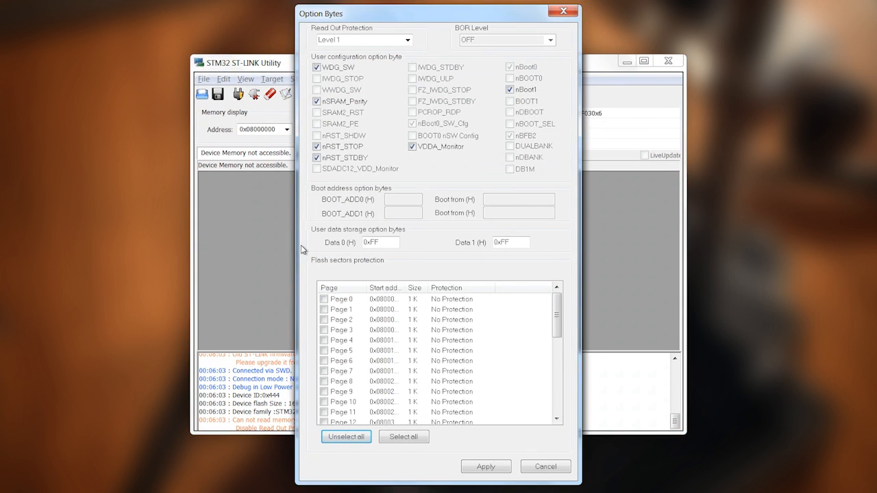
{"action": "left_click", "coordinate": [365, 38]}
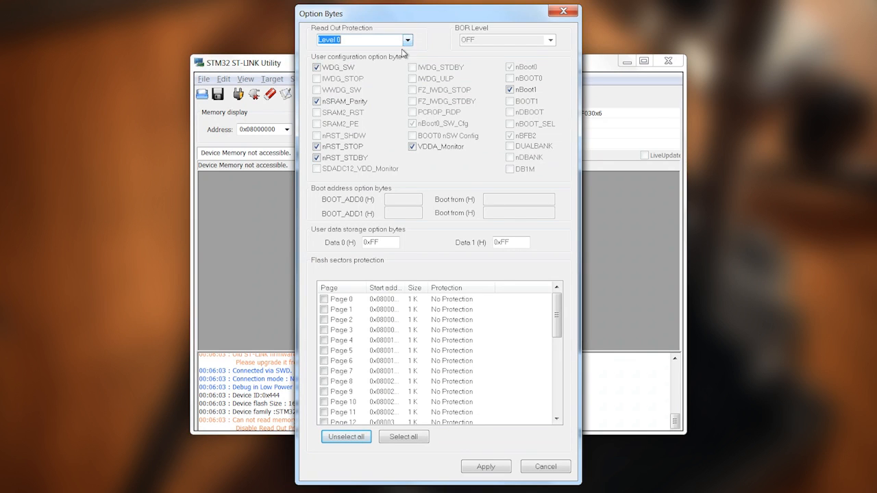
{"action": "left_click", "coordinate": [485, 466]}
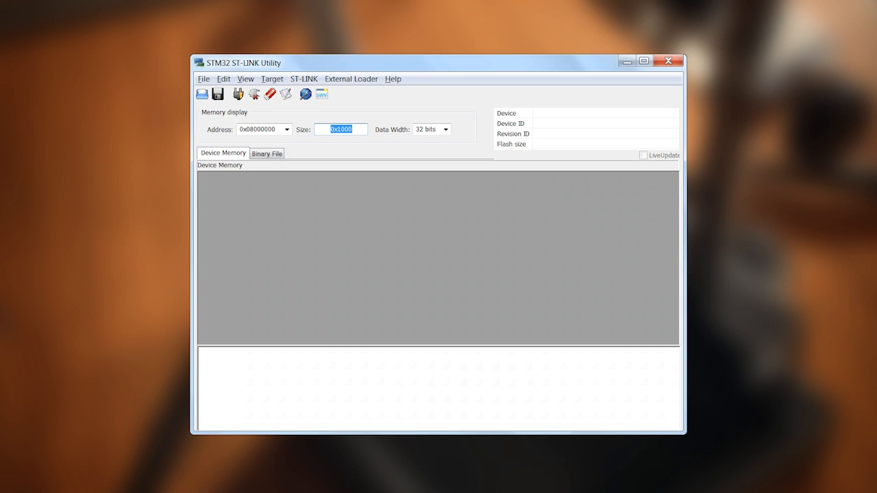
Step: Bring up the Target menu actions for the board once more
{"action": "left_click", "coordinate": [272, 78]}
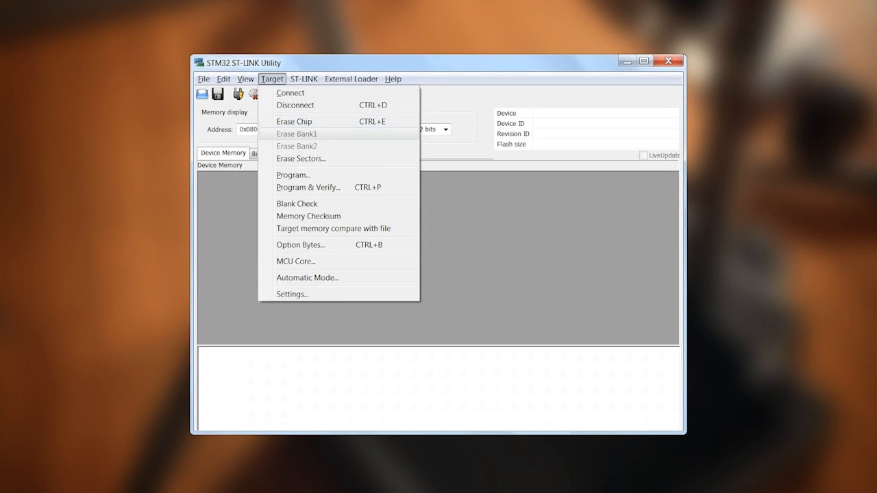
{"action": "mouse_move", "coordinate": [293, 176]}
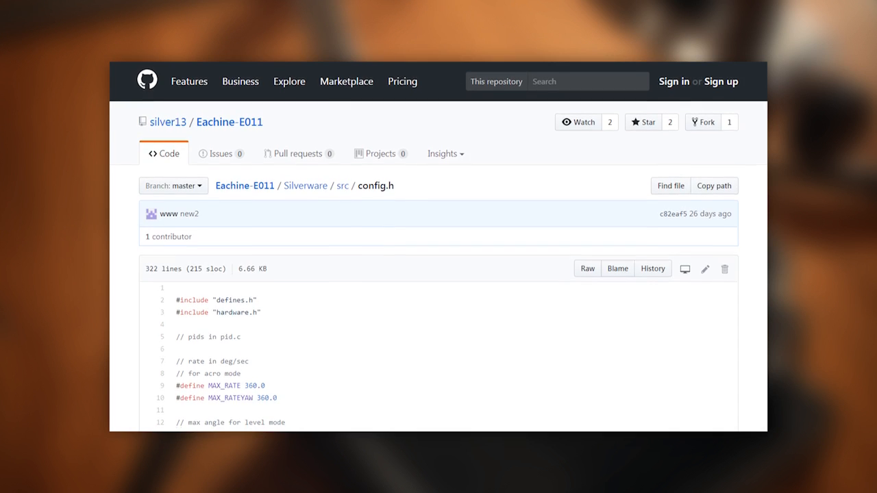
Step: Read down through config.h on the Eachine-E011 GitHub page
{"action": "scroll", "scroll_direction": "down", "scroll_amount": 3}
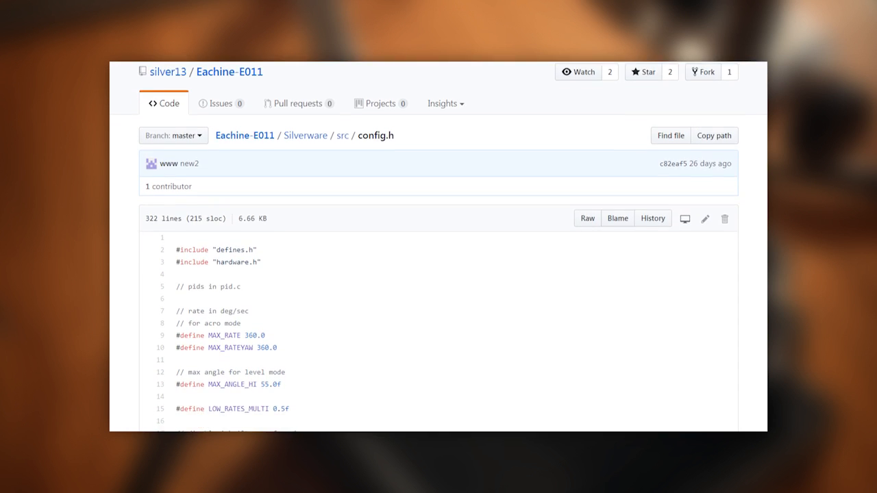
{"action": "scroll", "scroll_direction": "down", "scroll_amount": 3}
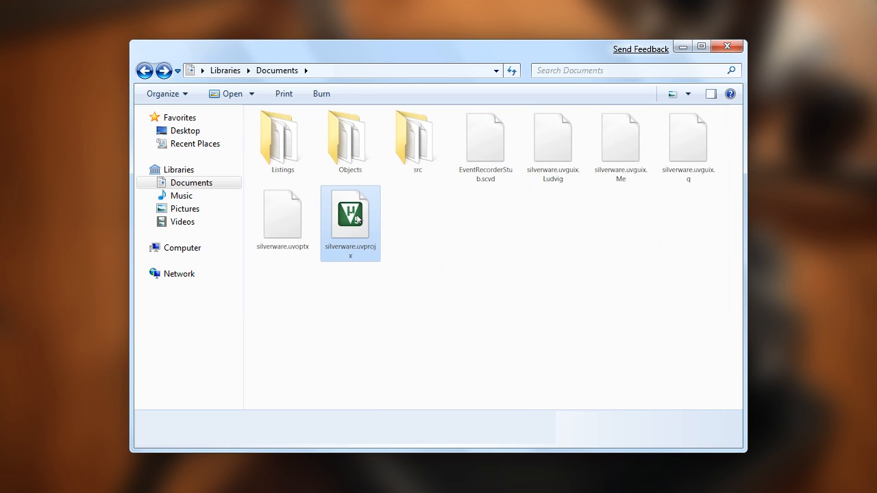
Step: Launch silverware.uvprojx so the project loads in Keil uVision with config.h
{"action": "double_click", "coordinate": [351, 217]}
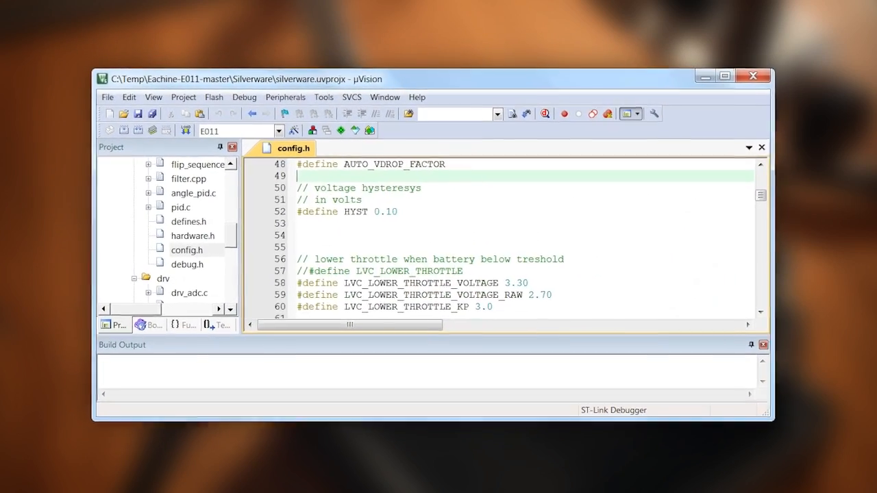
Step: Run a full chip erase of the board's flash from uVision
{"action": "left_click", "coordinate": [185, 97]}
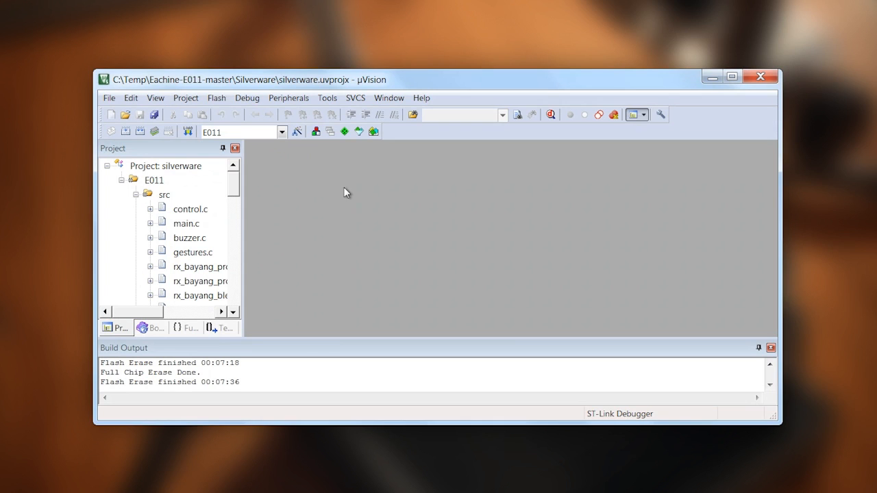
Step: Download the built e011.axf firmware onto the board's flash (F8)
{"action": "left_click", "coordinate": [216, 99]}
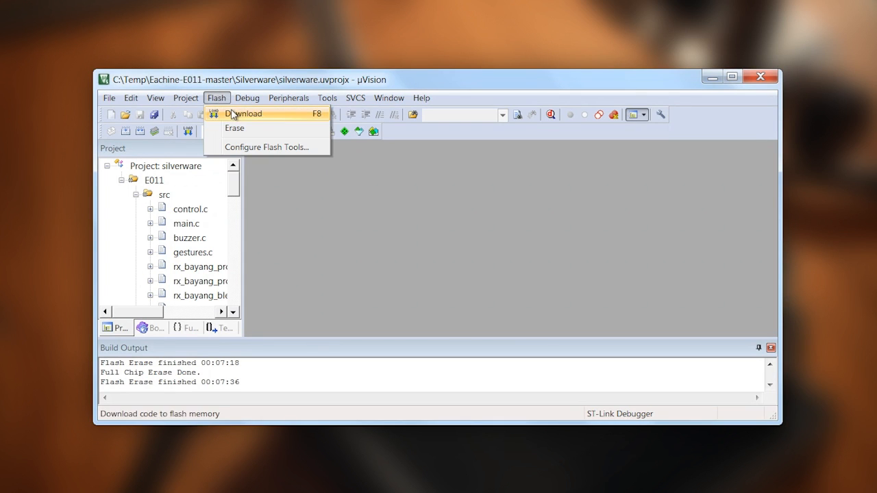
{"action": "left_click", "coordinate": [244, 113]}
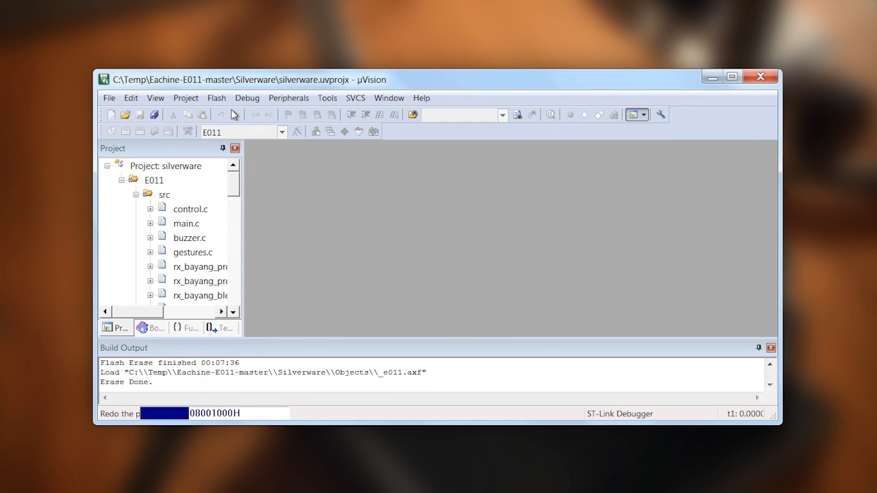